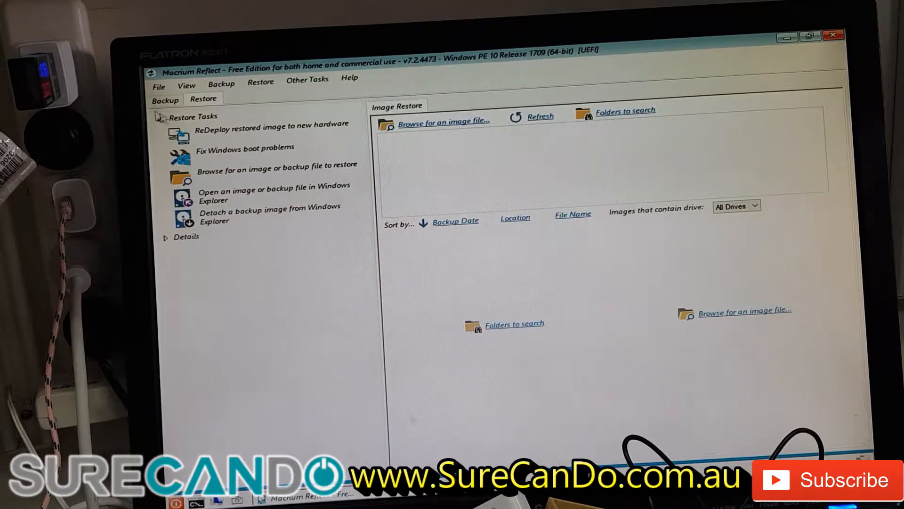
Step: Show the all-disks overview and inspect the 930.96 GB and 460.0 MB partitions
{"action": "left_click", "coordinate": [164, 100]}
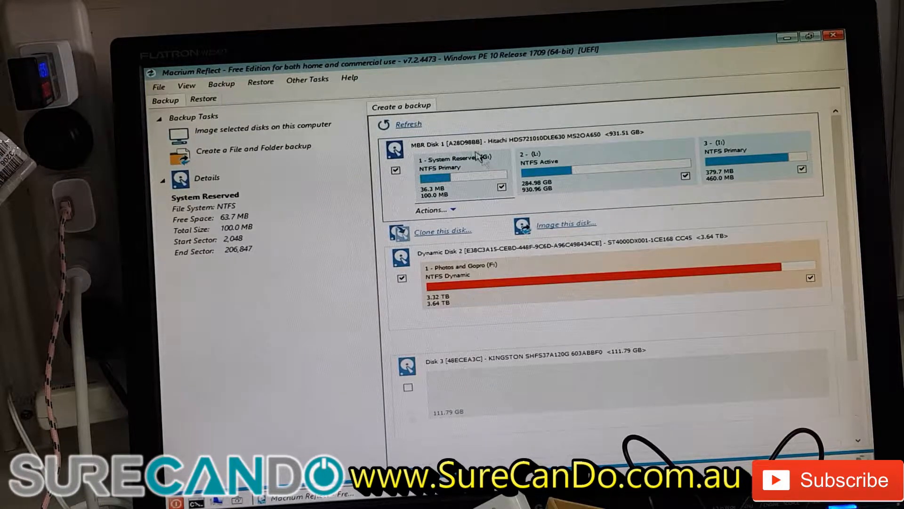
{"action": "mouse_move", "coordinate": [467, 265]}
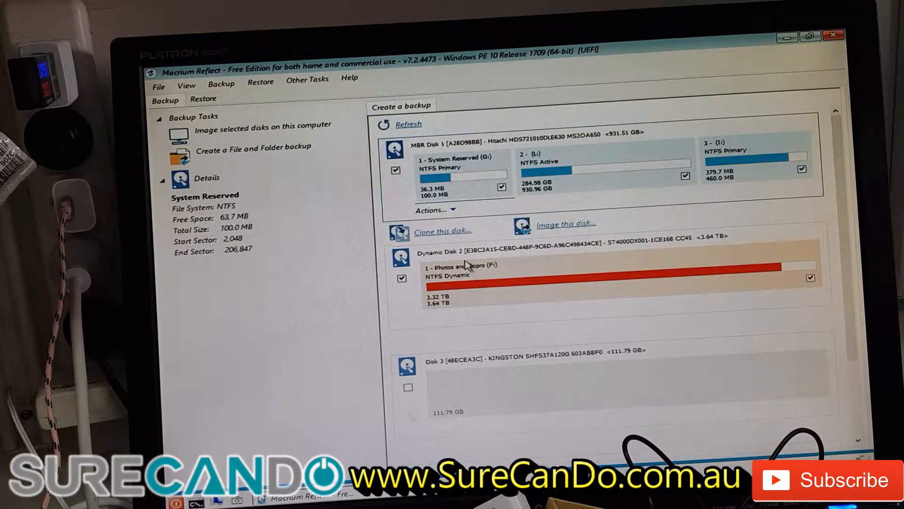
{"action": "mouse_move", "coordinate": [830, 237]}
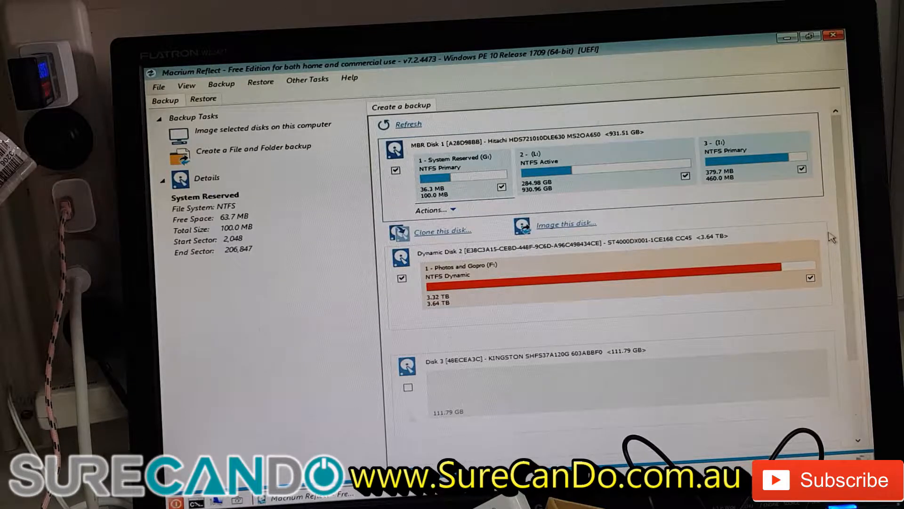
{"action": "scroll", "scroll_direction": "down", "scroll_amount": 3}
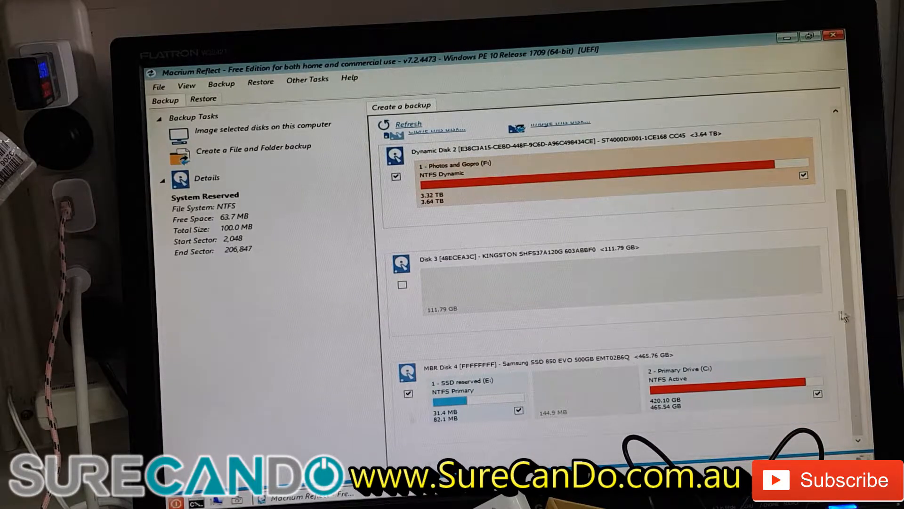
{"action": "scroll", "scroll_direction": "up", "scroll_amount": 3}
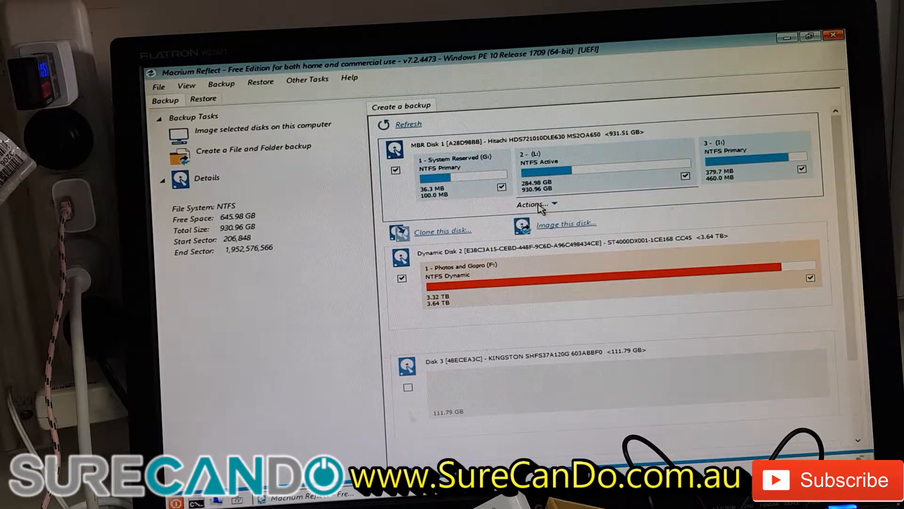
{"action": "left_click", "coordinate": [531, 203]}
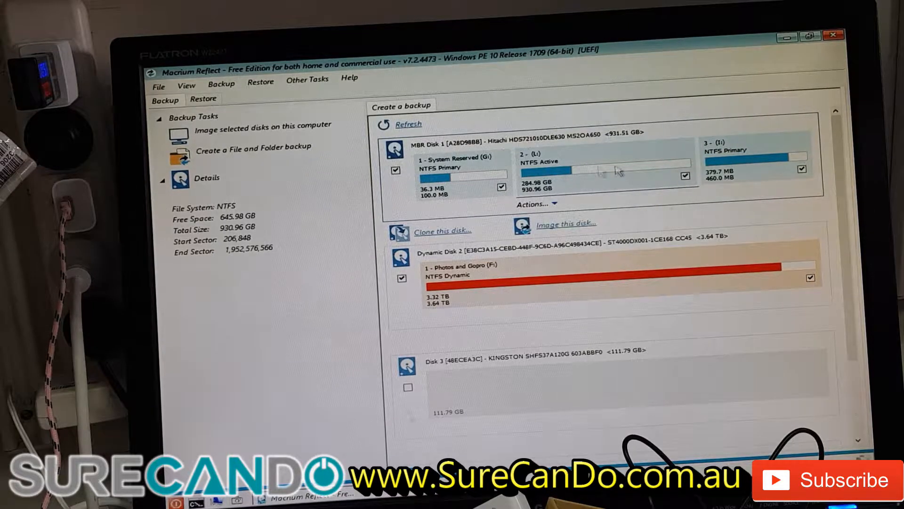
{"action": "mouse_move", "coordinate": [459, 179]}
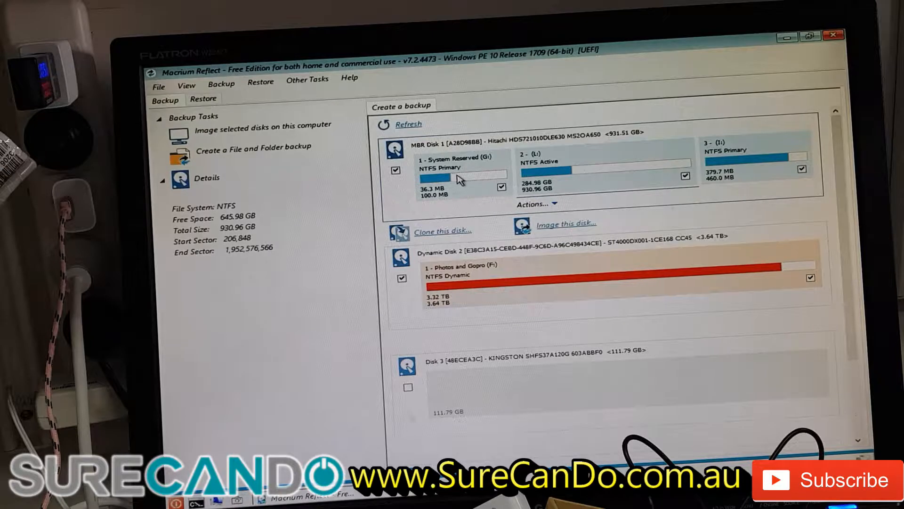
{"action": "mouse_move", "coordinate": [761, 178]}
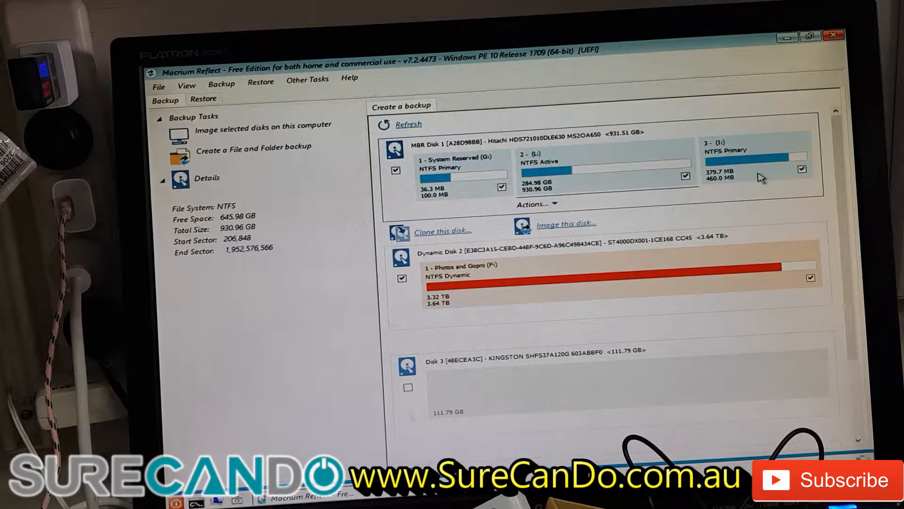
{"action": "left_click", "coordinate": [744, 167]}
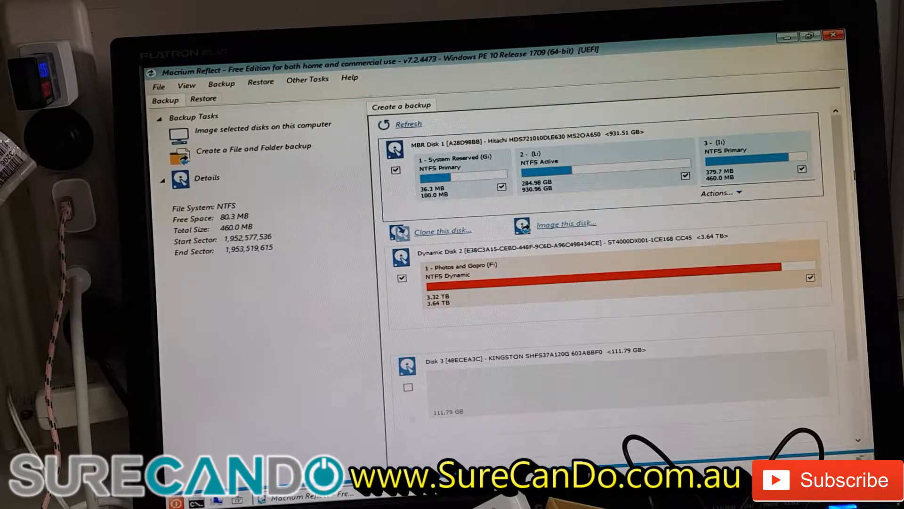
Step: Move down to Disk 4 and inspect the Samsung SSD's reserved partition
{"action": "scroll", "scroll_direction": "down", "scroll_amount": 3}
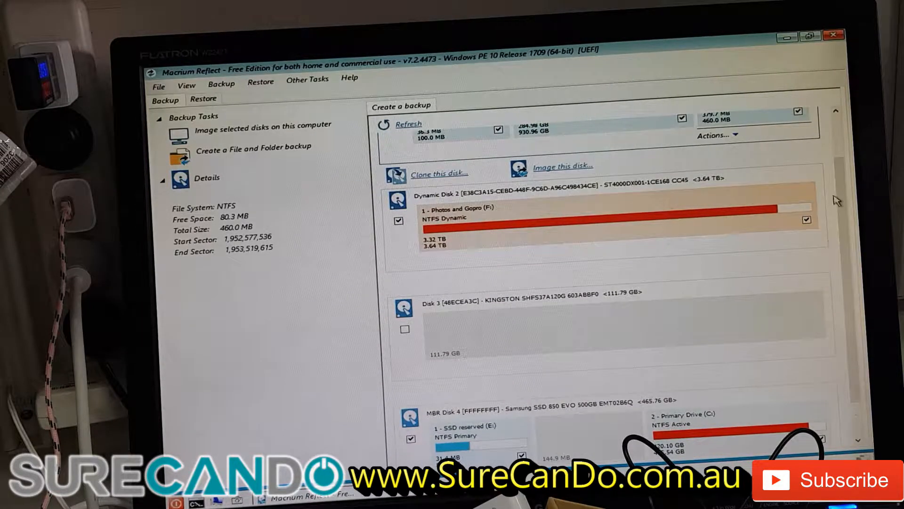
{"action": "scroll", "scroll_direction": "down", "scroll_amount": 3}
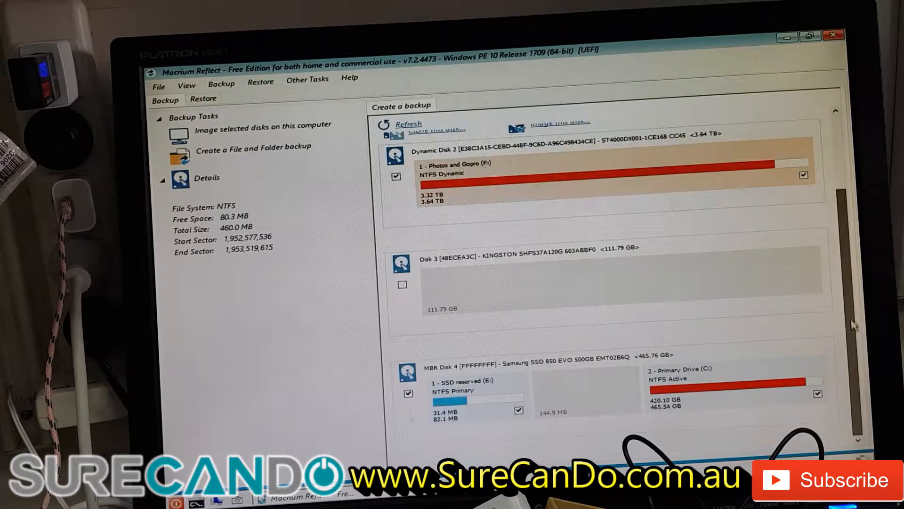
{"action": "left_click", "coordinate": [467, 392]}
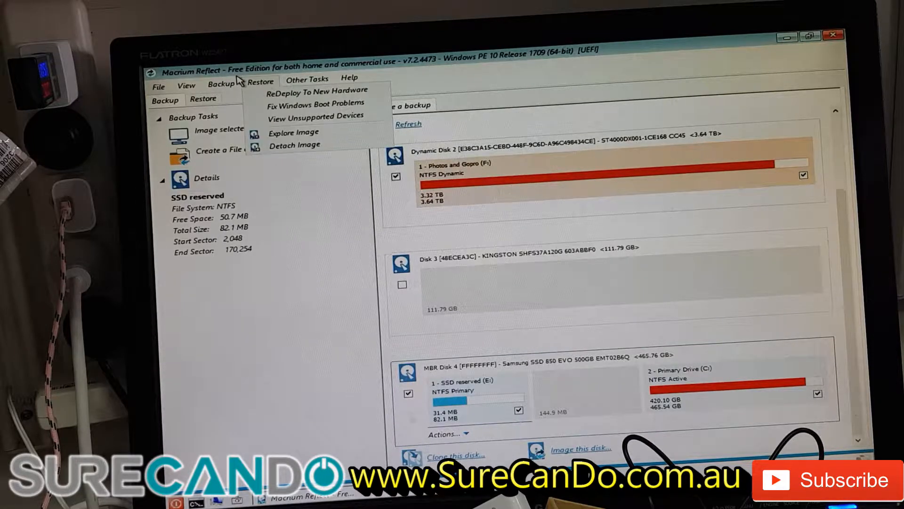
{"action": "mouse_move", "coordinate": [265, 93]}
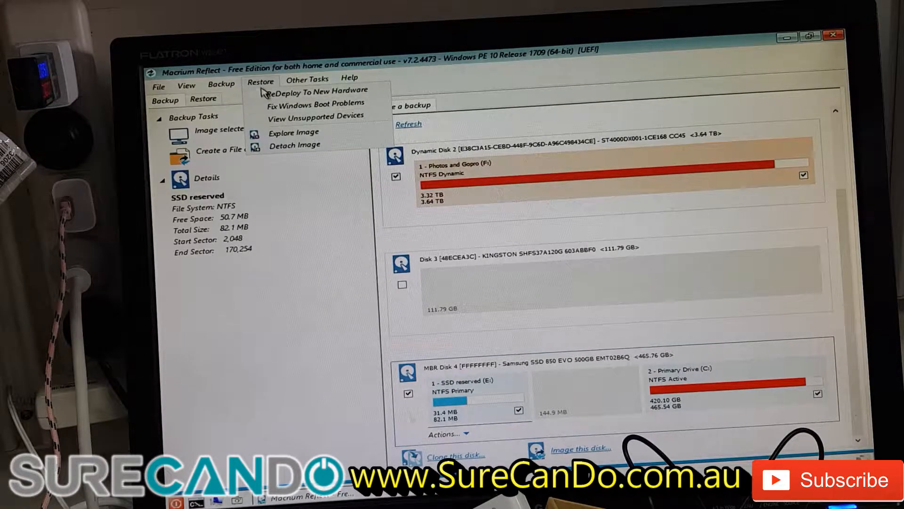
{"action": "mouse_move", "coordinate": [314, 103]}
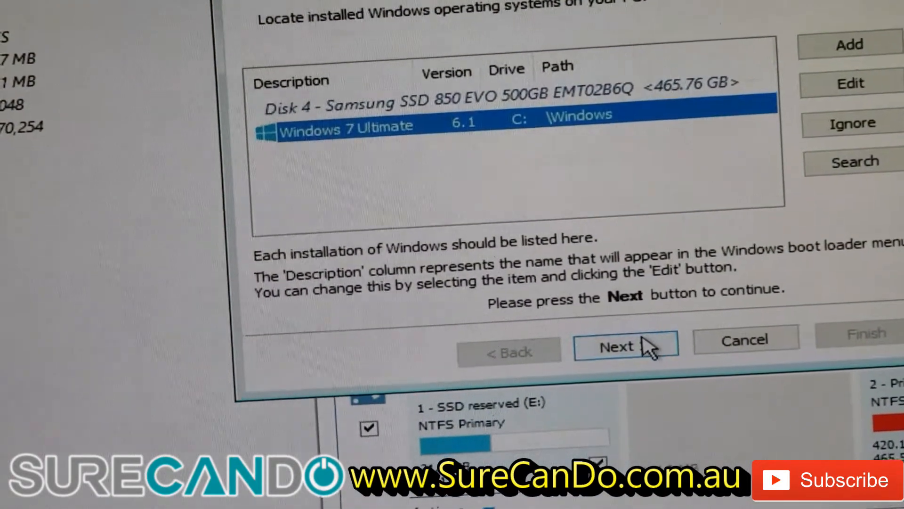
Step: Advance to the Active Partition page with Primary Drive (C:) on Disk 4 selected
{"action": "left_click", "coordinate": [626, 346]}
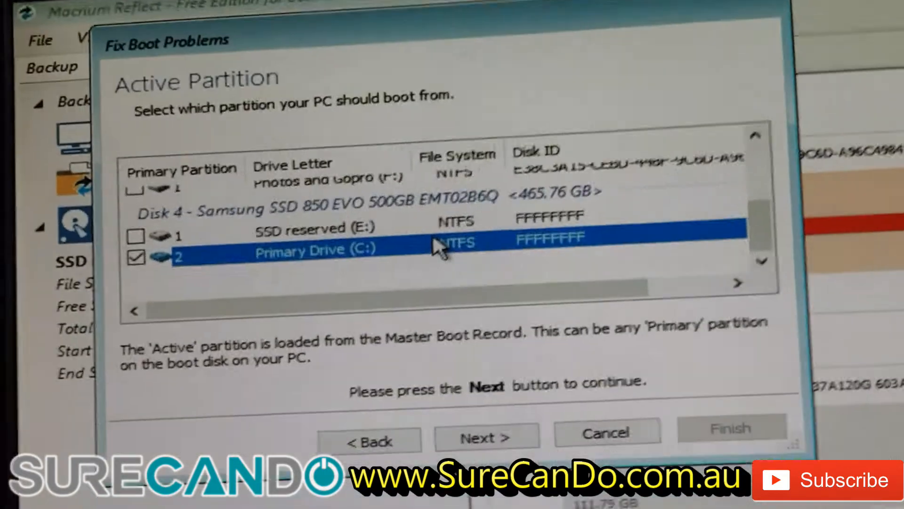
{"action": "scroll", "scroll_direction": "up", "scroll_amount": 3}
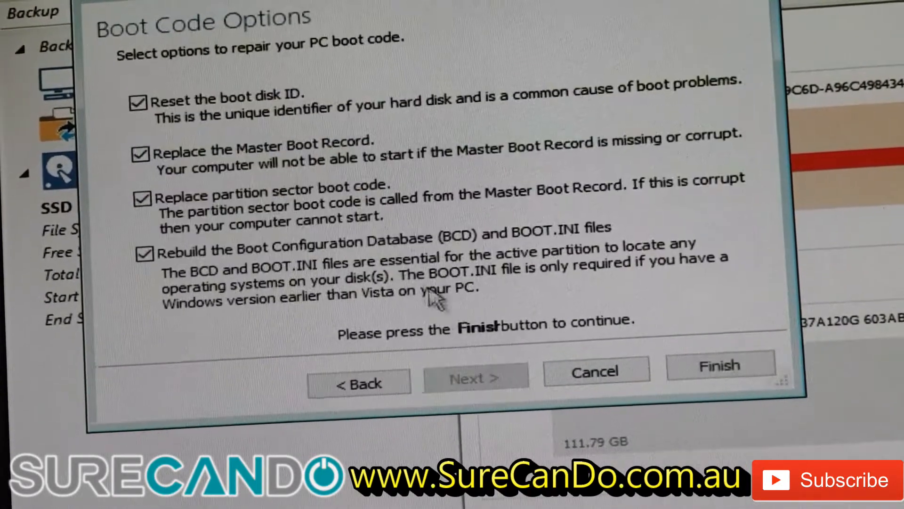
{"action": "mouse_move", "coordinate": [294, 46]}
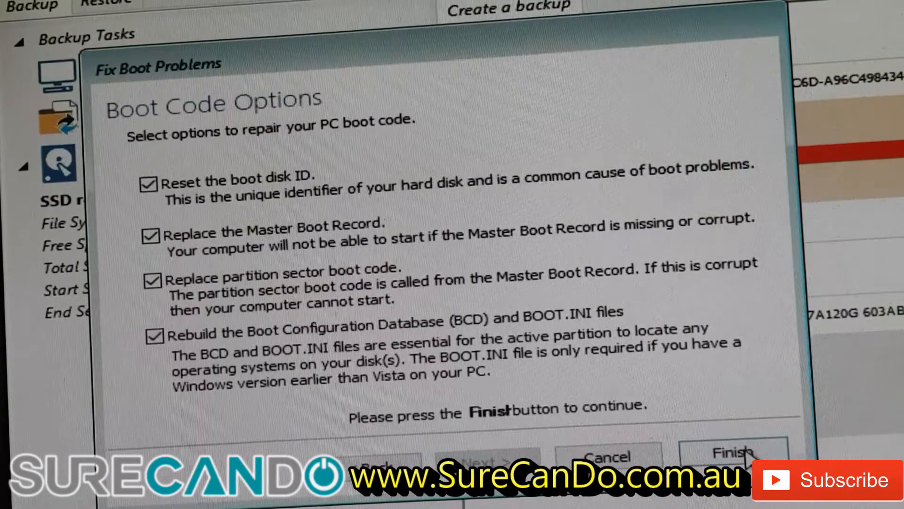
Step: Finish with disk ID reset, MBR, partition boot code and BCD rebuild all enabled
{"action": "left_click", "coordinate": [733, 453]}
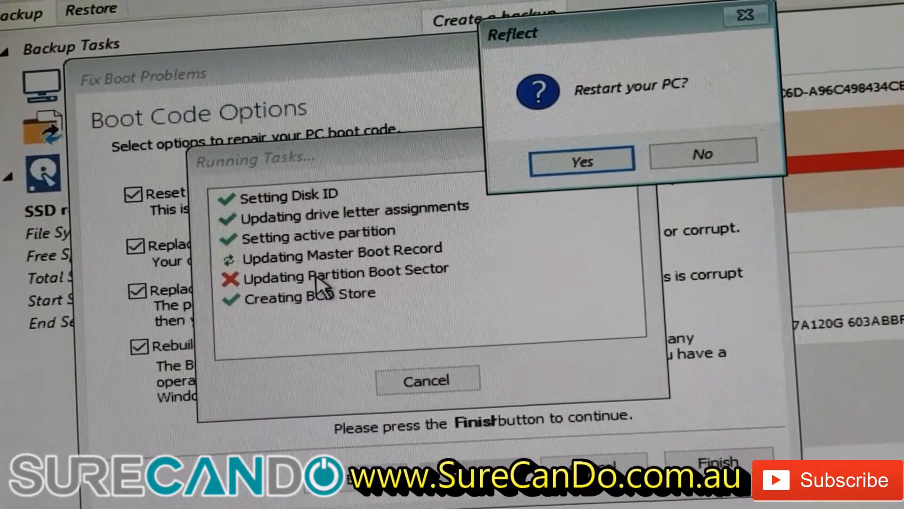
{"action": "mouse_move", "coordinate": [554, 170]}
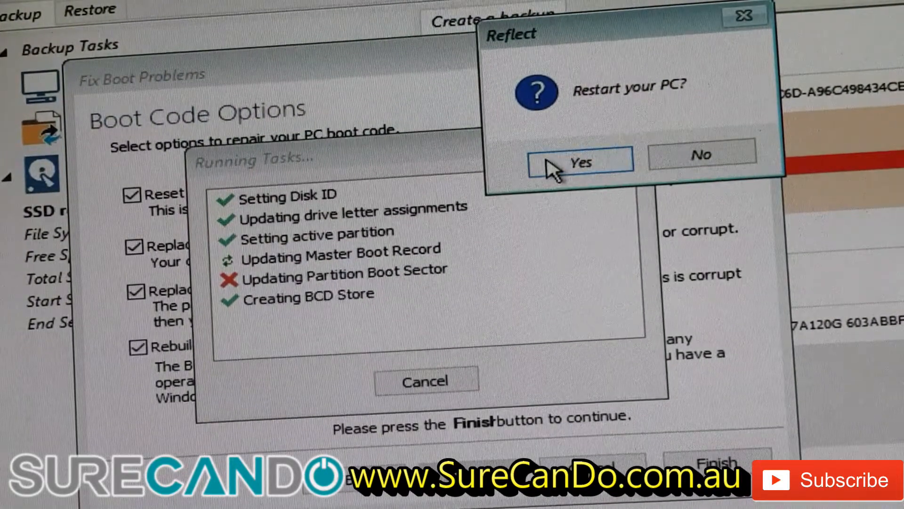